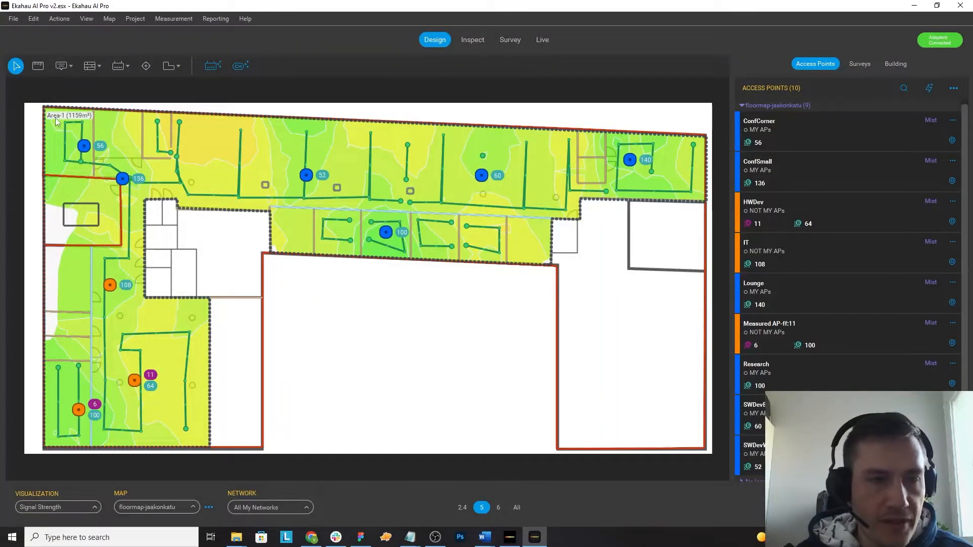
{"action": "mouse_move", "coordinate": [135, 185]}
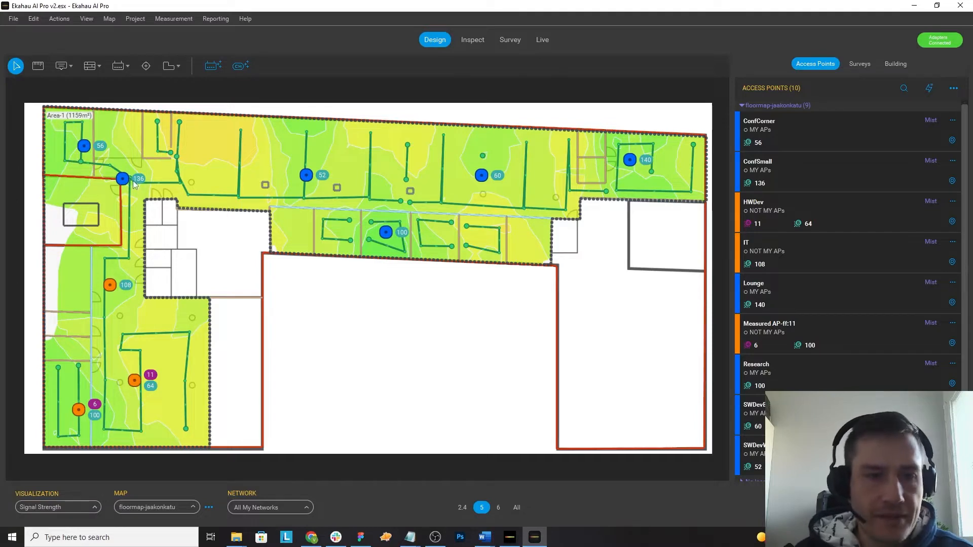
{"action": "mouse_move", "coordinate": [177, 320]}
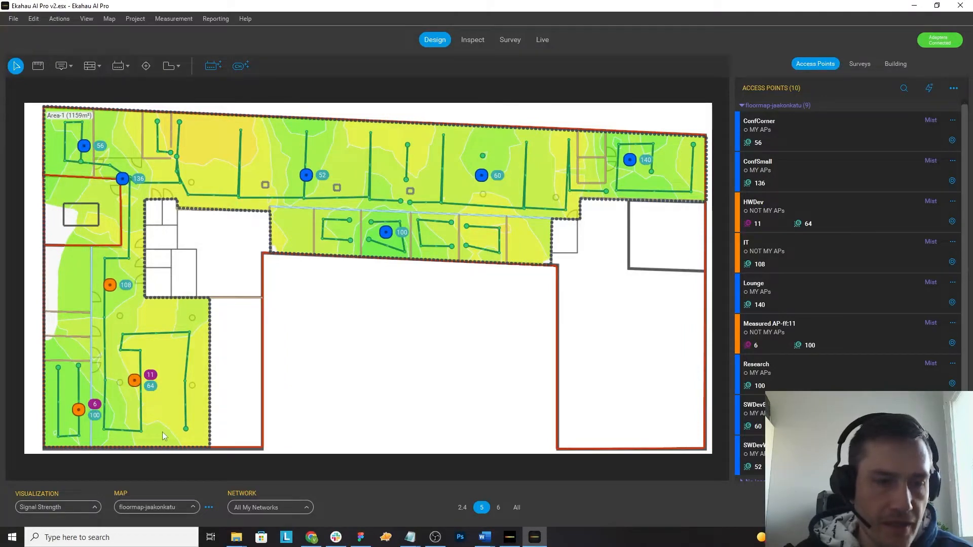
{"action": "mouse_move", "coordinate": [174, 413]}
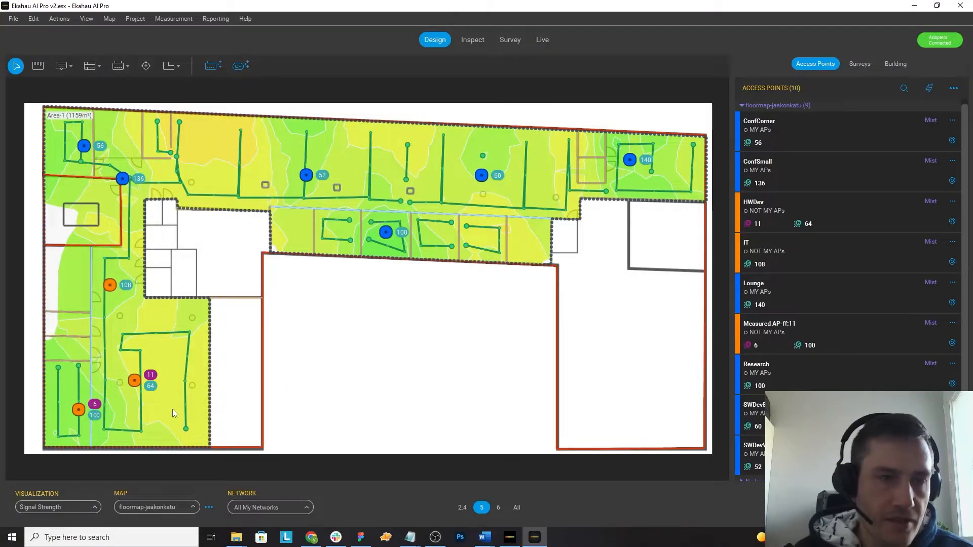
{"action": "mouse_move", "coordinate": [202, 196]}
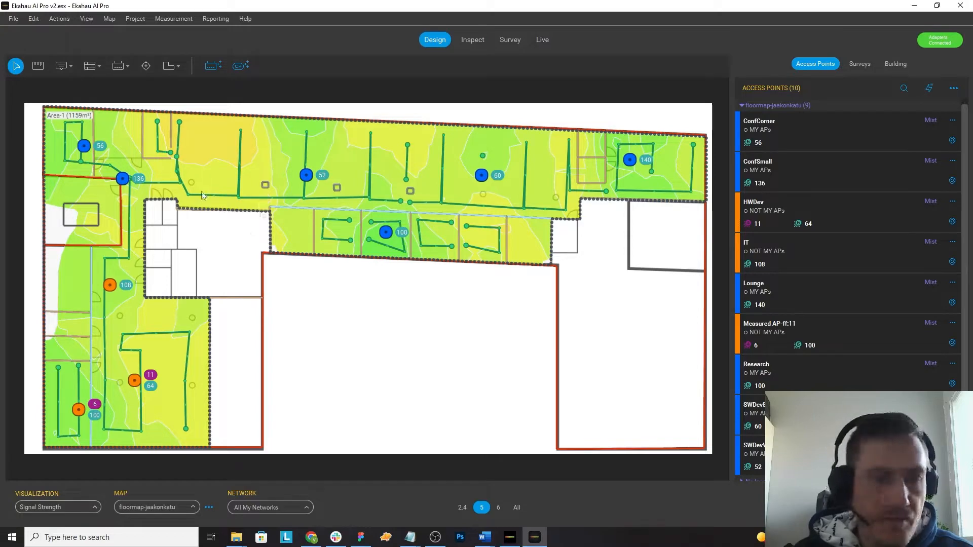
{"action": "mouse_move", "coordinate": [61, 416]}
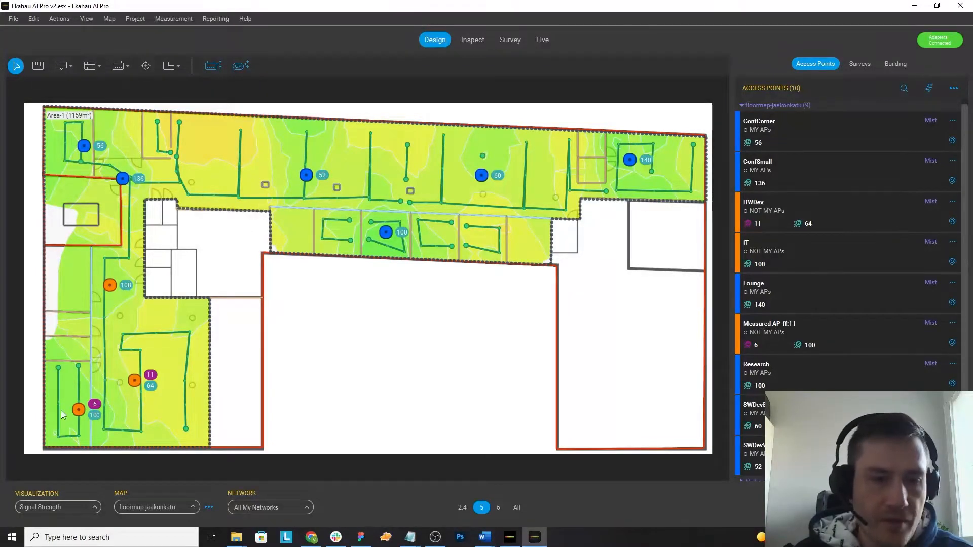
{"action": "mouse_move", "coordinate": [183, 418]}
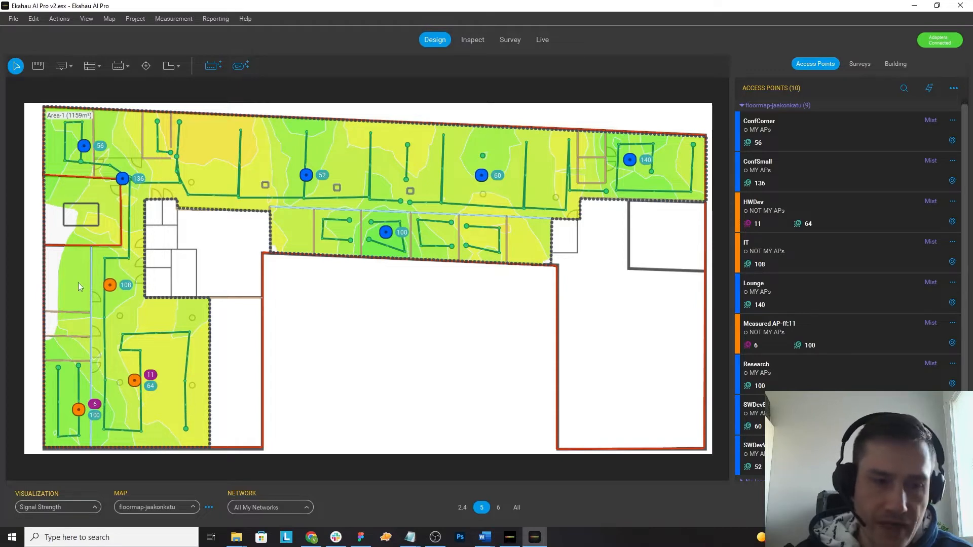
{"action": "mouse_move", "coordinate": [50, 384]}
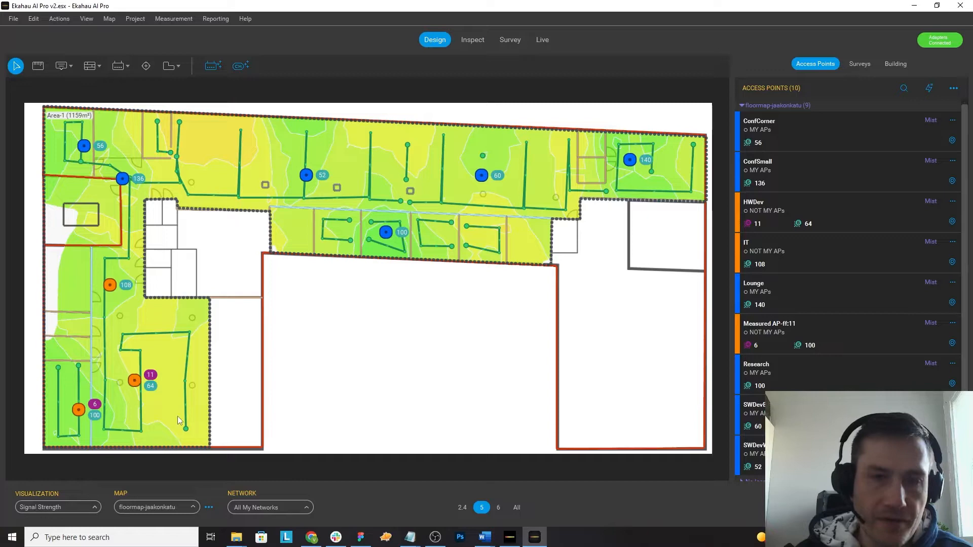
{"action": "mouse_move", "coordinate": [235, 327]}
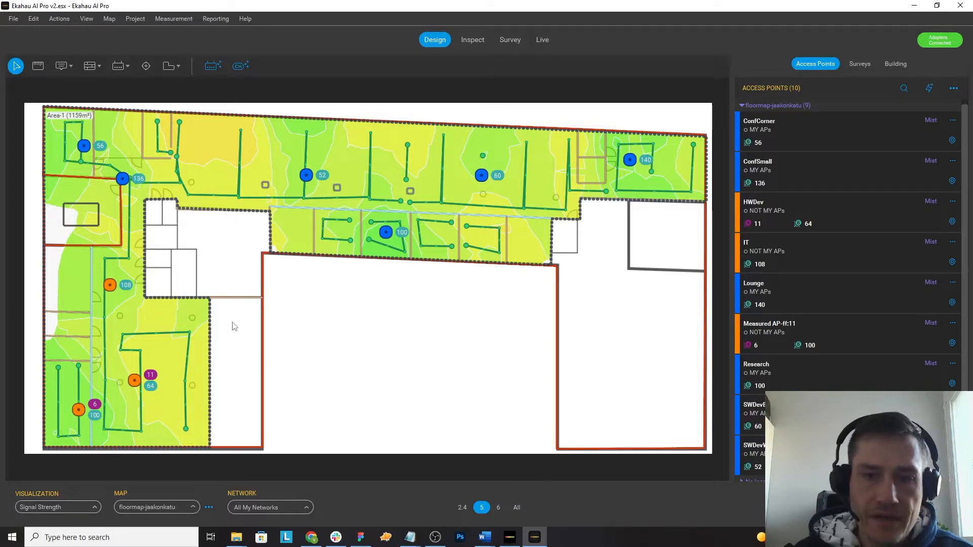
{"action": "mouse_move", "coordinate": [277, 308]}
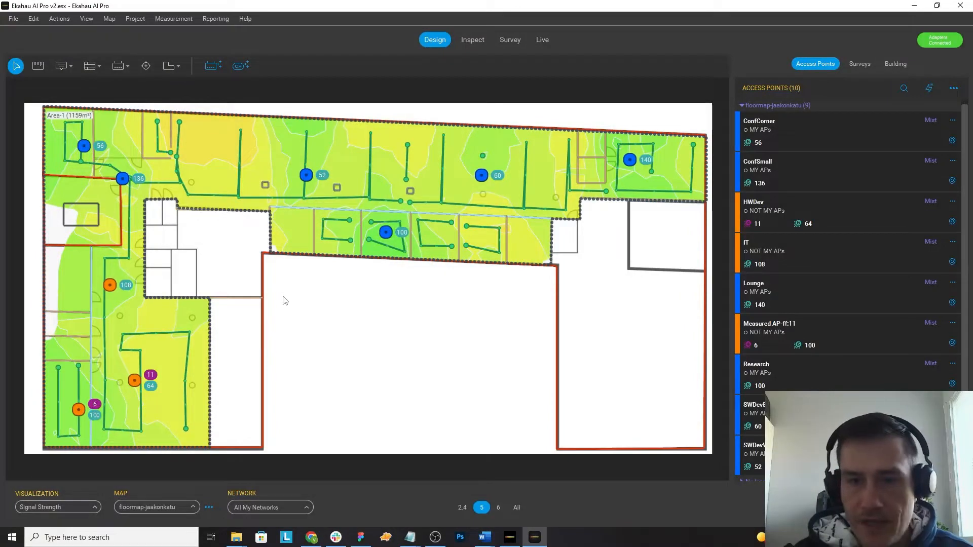
{"action": "mouse_move", "coordinate": [188, 300]}
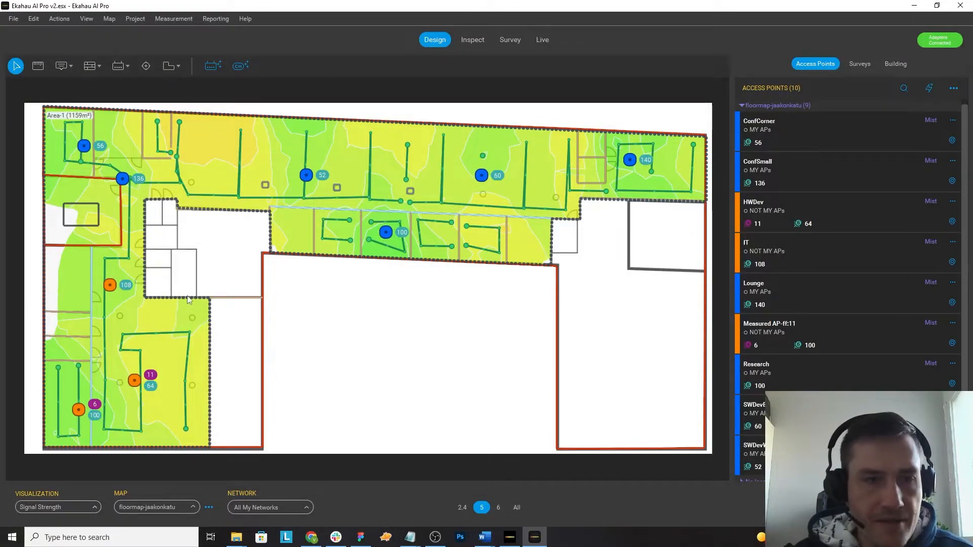
{"action": "mouse_move", "coordinate": [190, 196]}
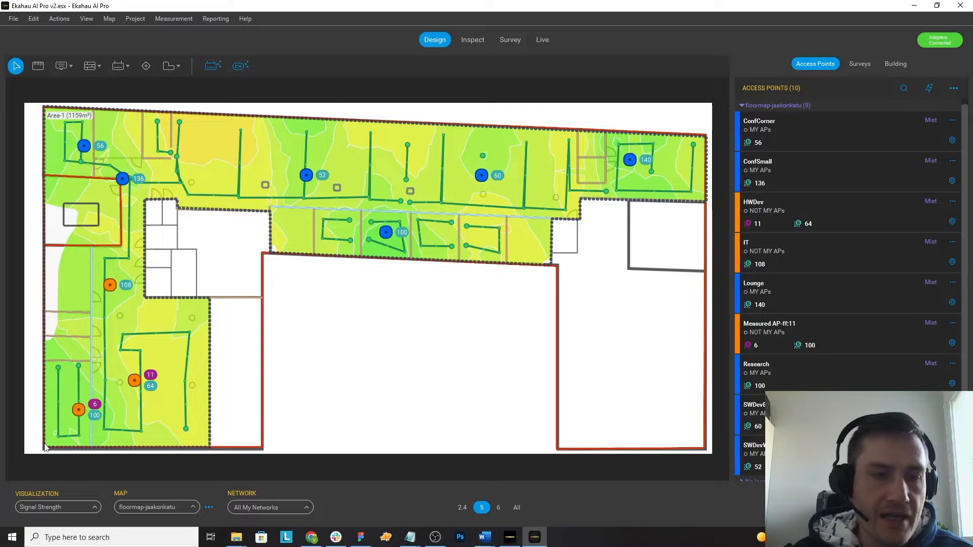
- Show the network filter list with measured, my-network and marked Orange/Blue access point choices
{"action": "left_click", "coordinate": [270, 506]}
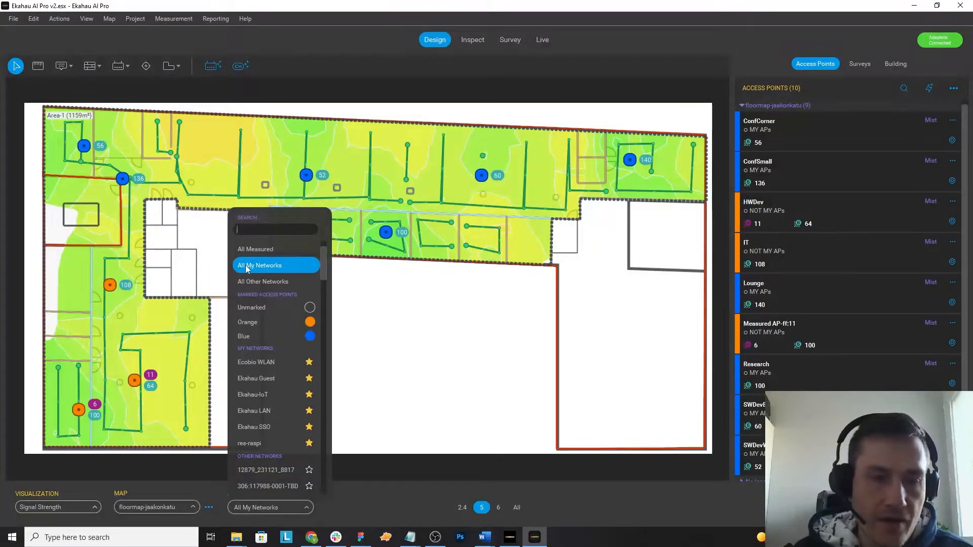
{"action": "mouse_move", "coordinate": [298, 272]}
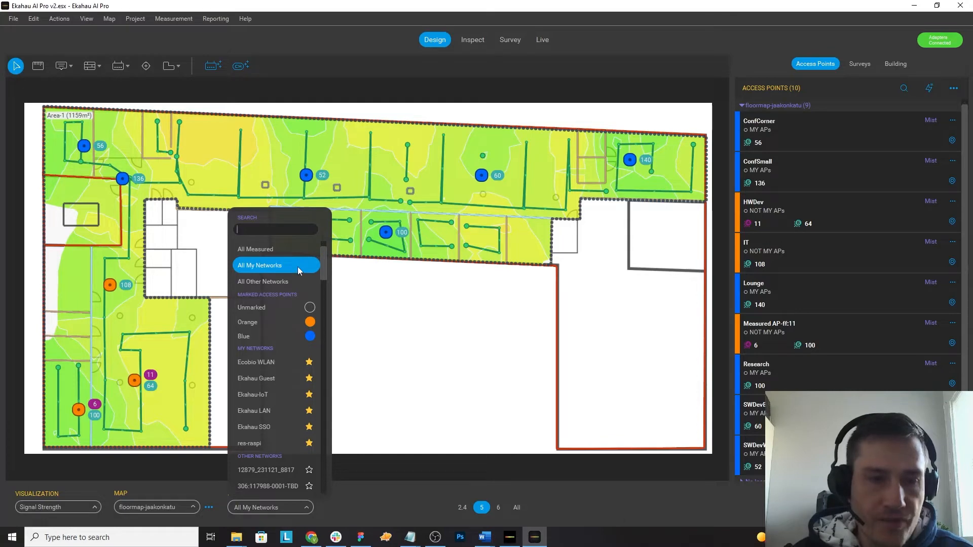
{"action": "mouse_move", "coordinate": [303, 274]}
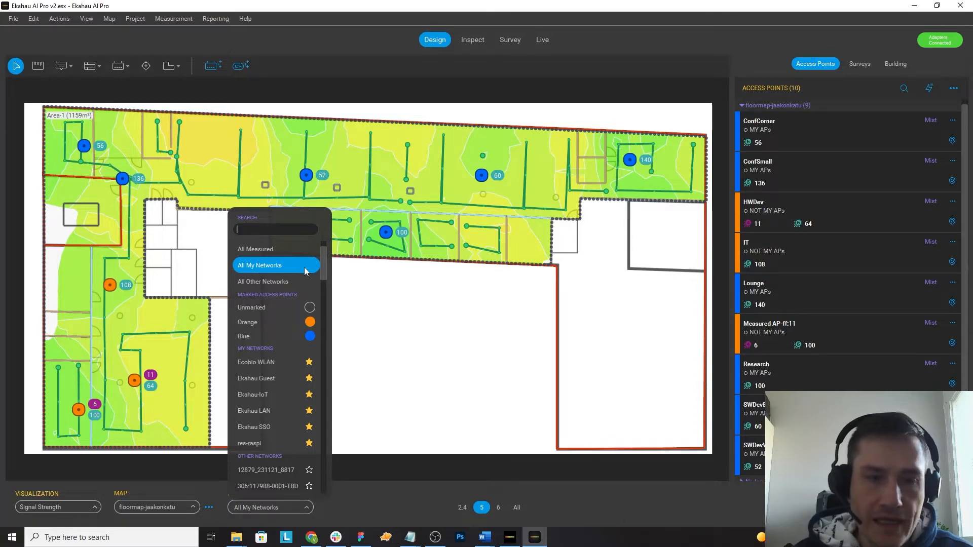
{"action": "mouse_move", "coordinate": [300, 267]}
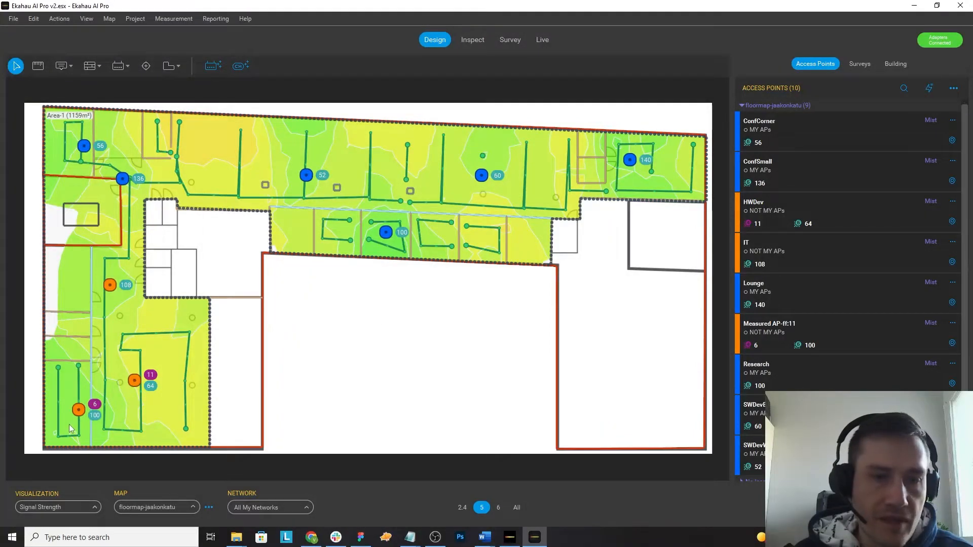
{"action": "mouse_move", "coordinate": [331, 312]}
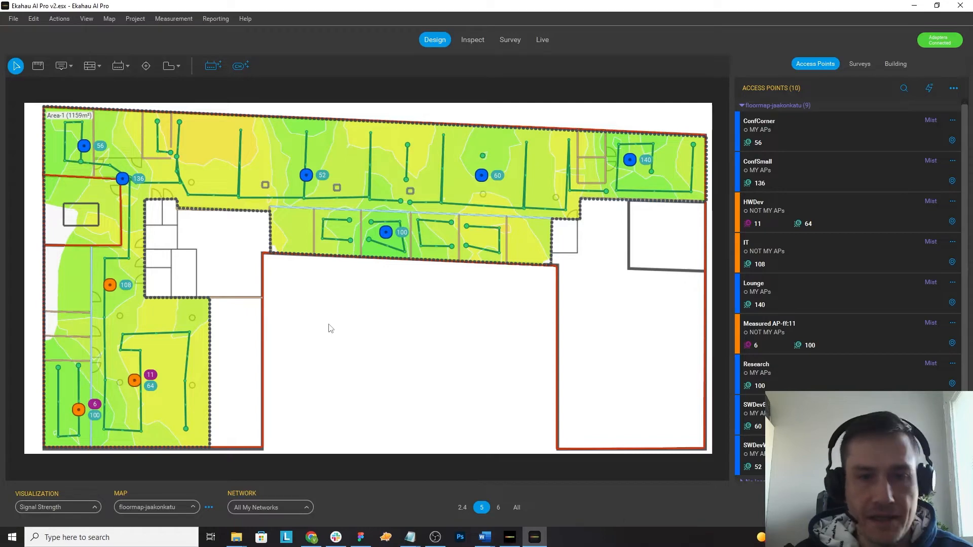
{"action": "mouse_move", "coordinate": [94, 150]}
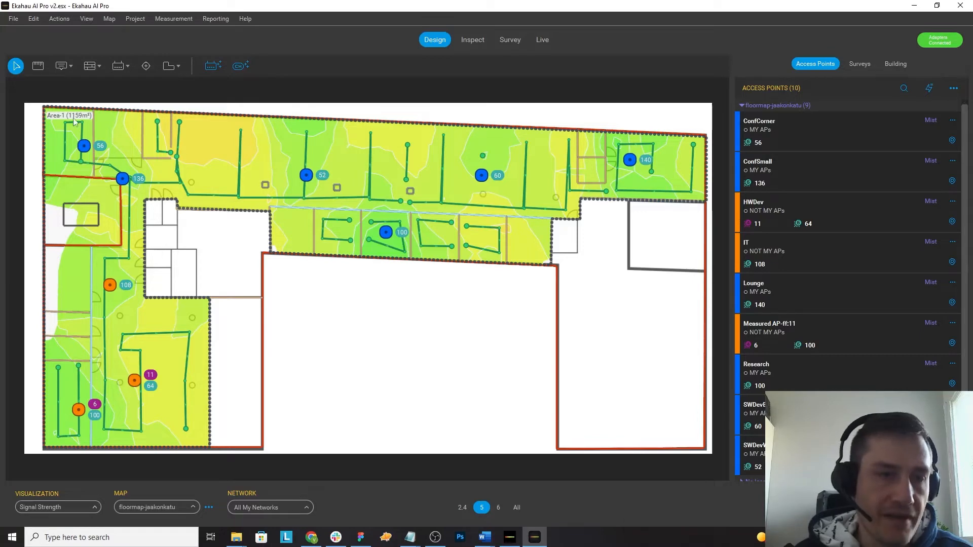
{"action": "mouse_move", "coordinate": [485, 419]}
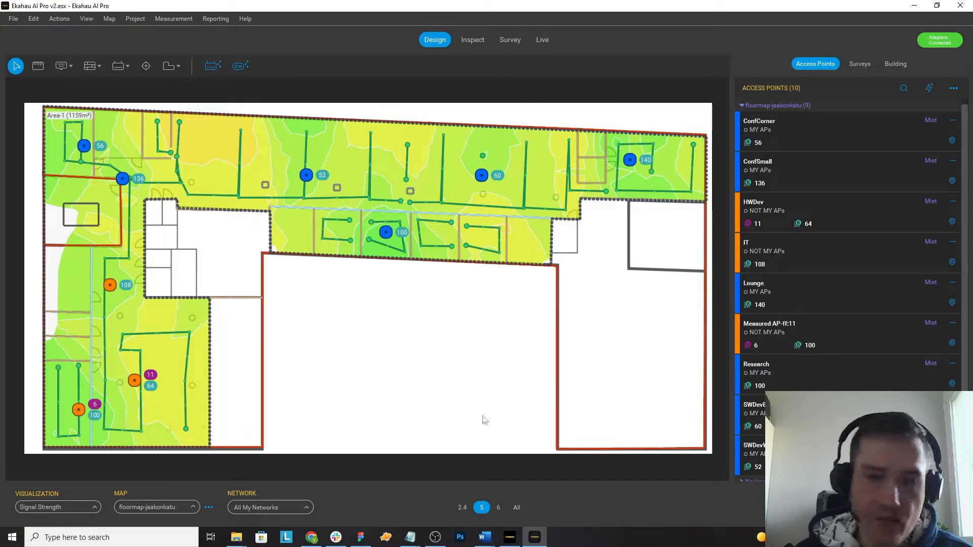
{"action": "mouse_move", "coordinate": [179, 340]}
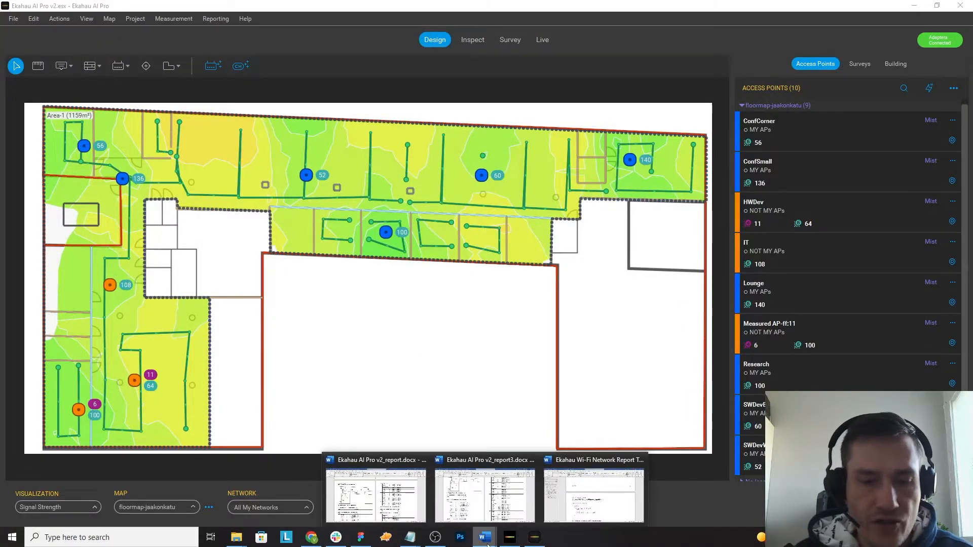
{"action": "mouse_move", "coordinate": [131, 292]}
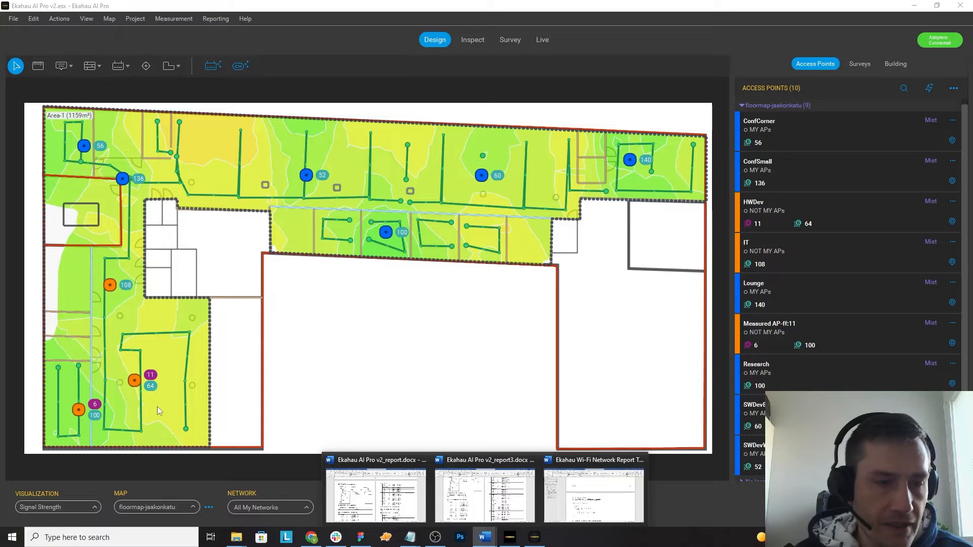
{"action": "mouse_move", "coordinate": [191, 275]}
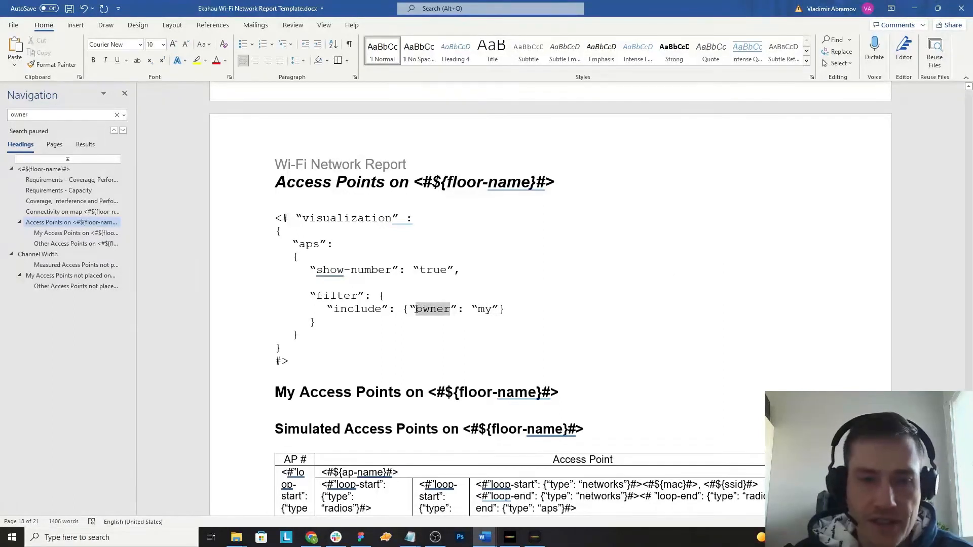
- Change the Access Points visualization include filter from "owner": "my" to "ap-color": "orange"
{"action": "type", "text": "ap-colo"}
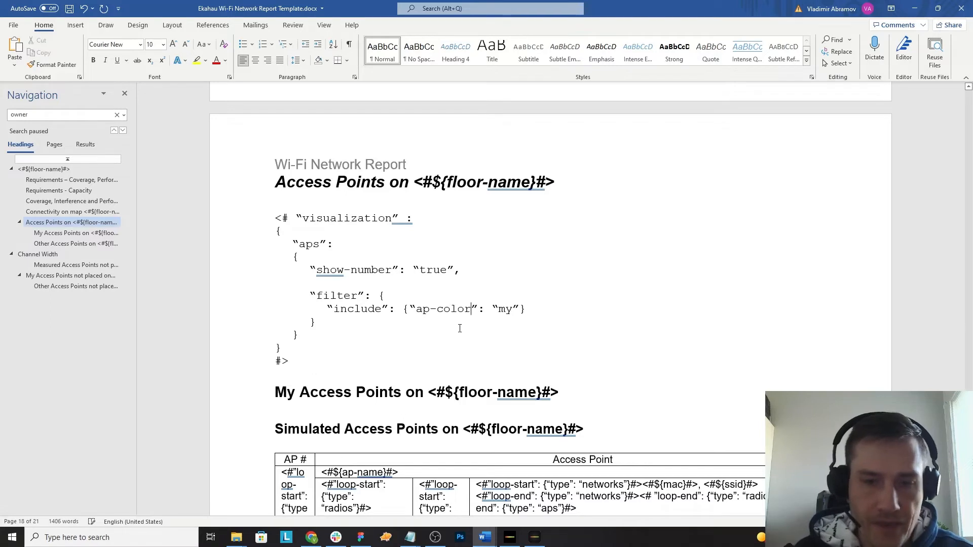
{"action": "double_click", "coordinate": [507, 309]}
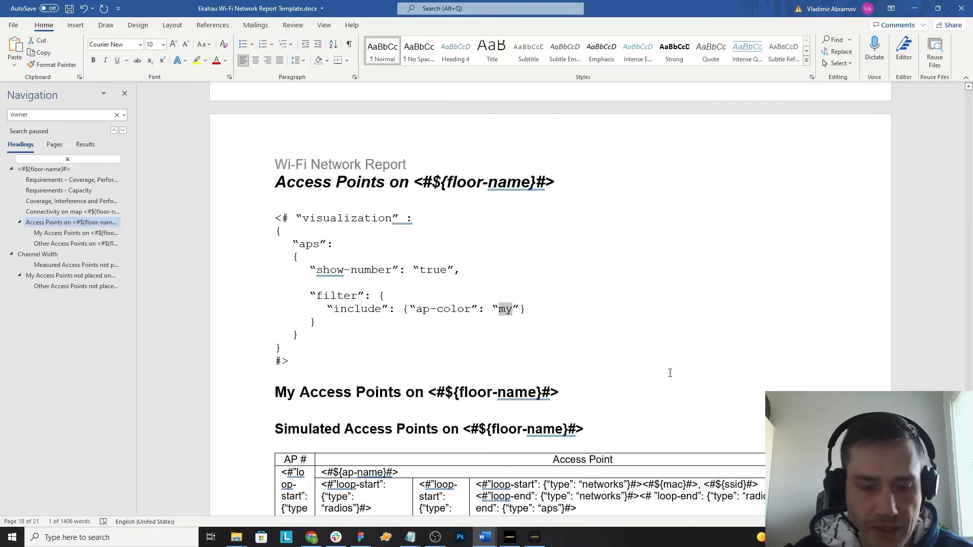
{"action": "type", "text": "orange"}
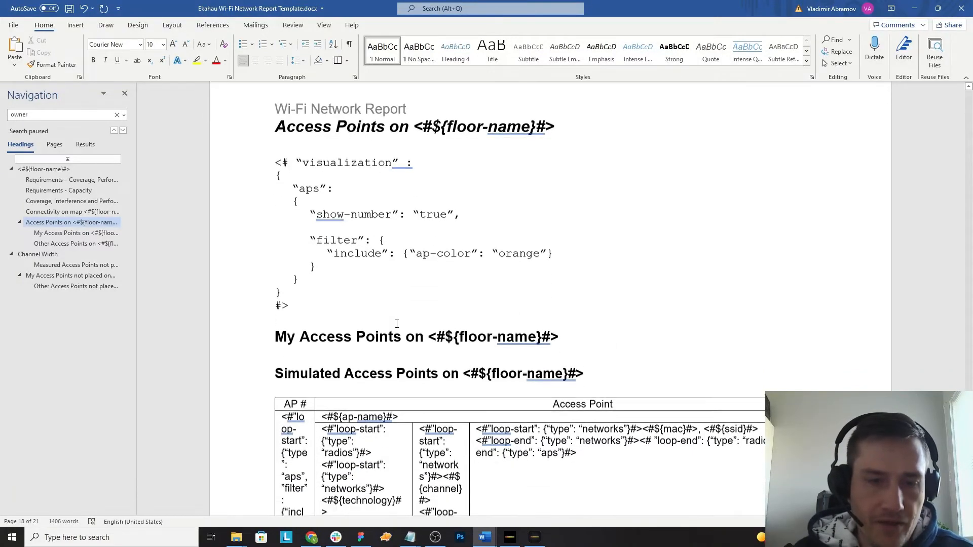
{"action": "scroll", "scroll_direction": "down", "scroll_amount": 3}
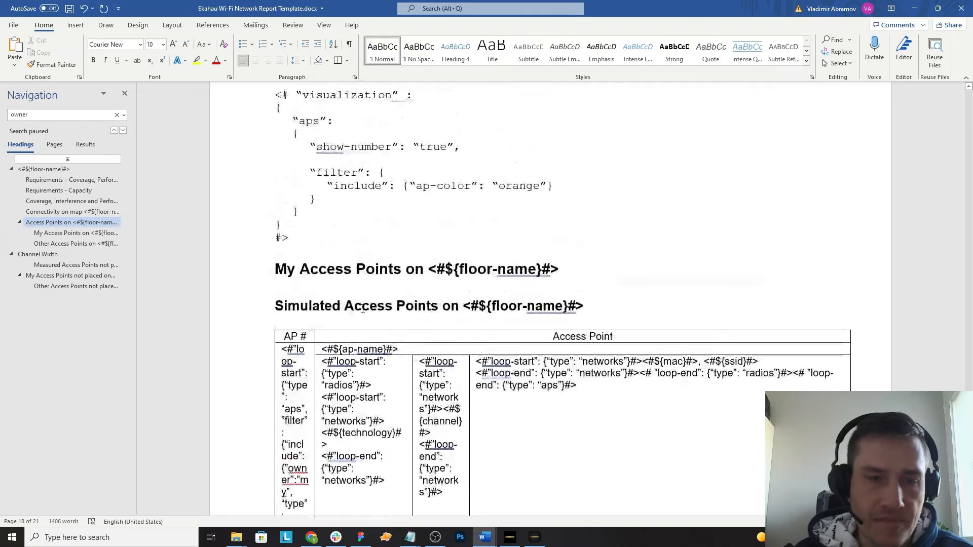
{"action": "scroll", "scroll_direction": "down", "scroll_amount": 3}
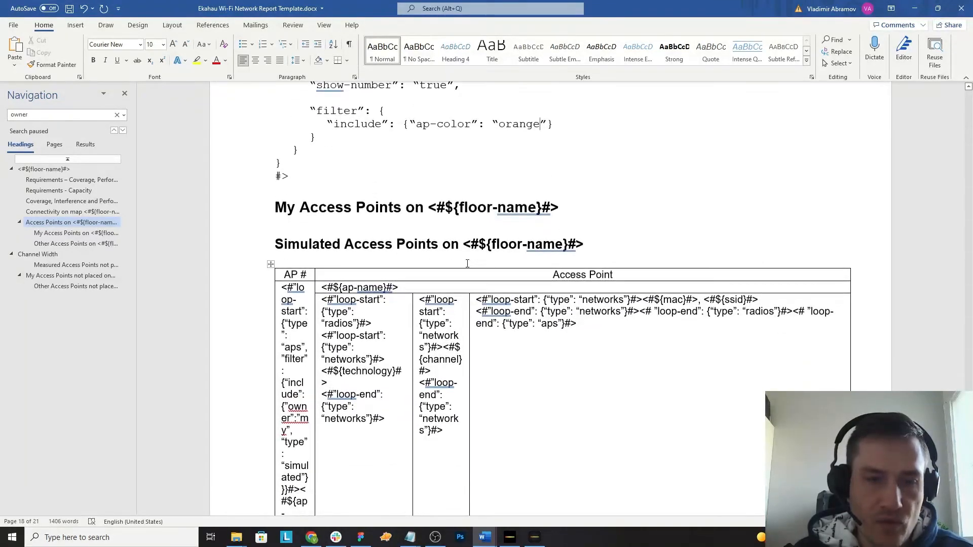
{"action": "scroll", "scroll_direction": "down", "scroll_amount": 3}
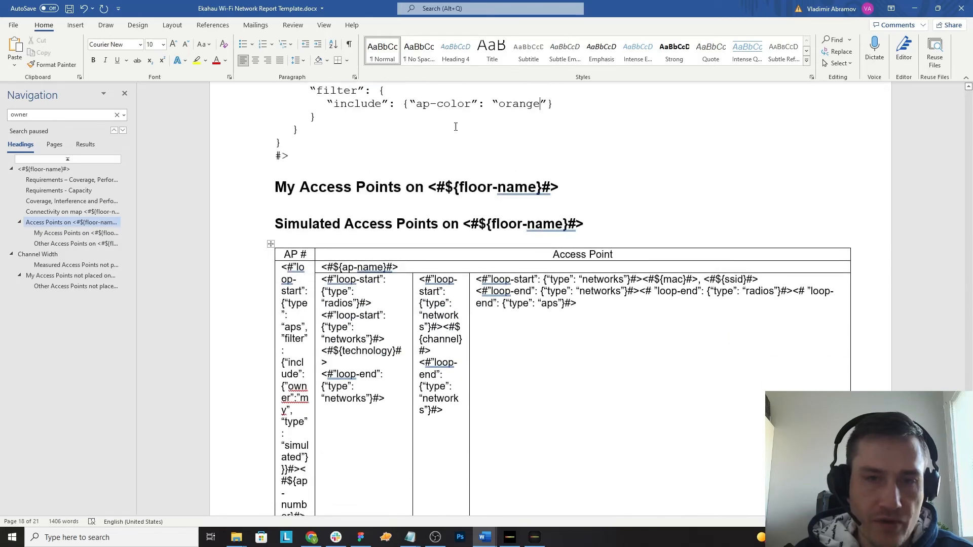
{"action": "scroll", "scroll_direction": "down", "scroll_amount": 3}
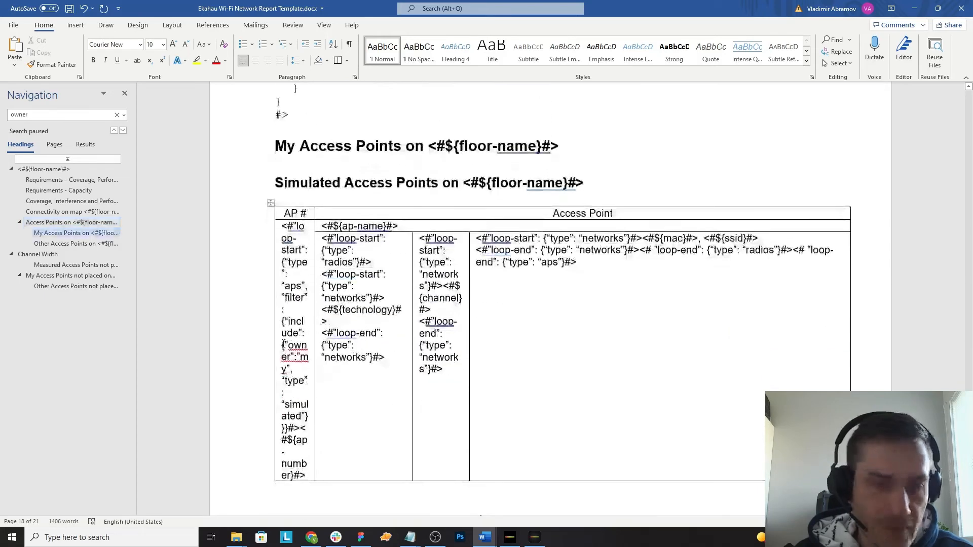
- Change the AP # cell's loop filter to "ap-color": "orange" and review the report showing only orange APs
{"action": "double_click", "coordinate": [293, 345]}
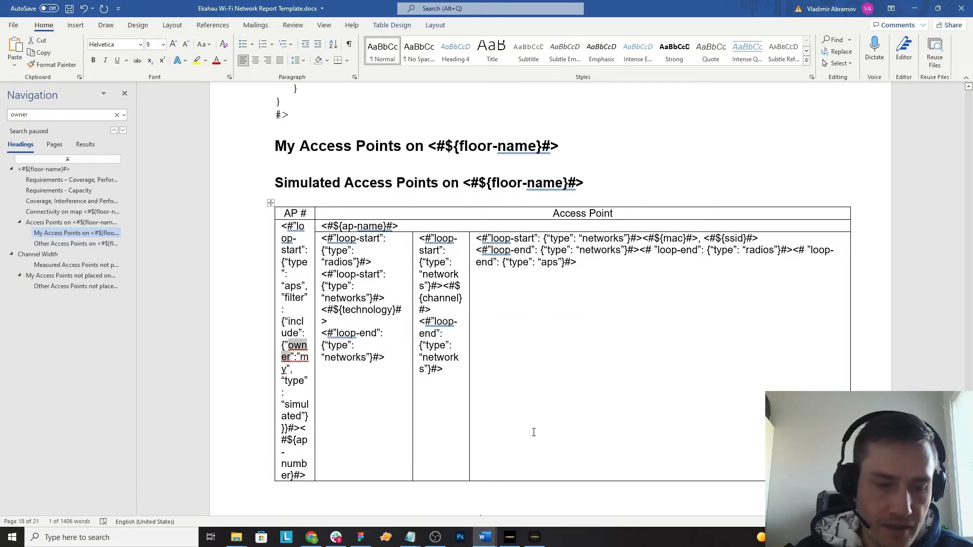
{"action": "type", "text": "ap-color"}
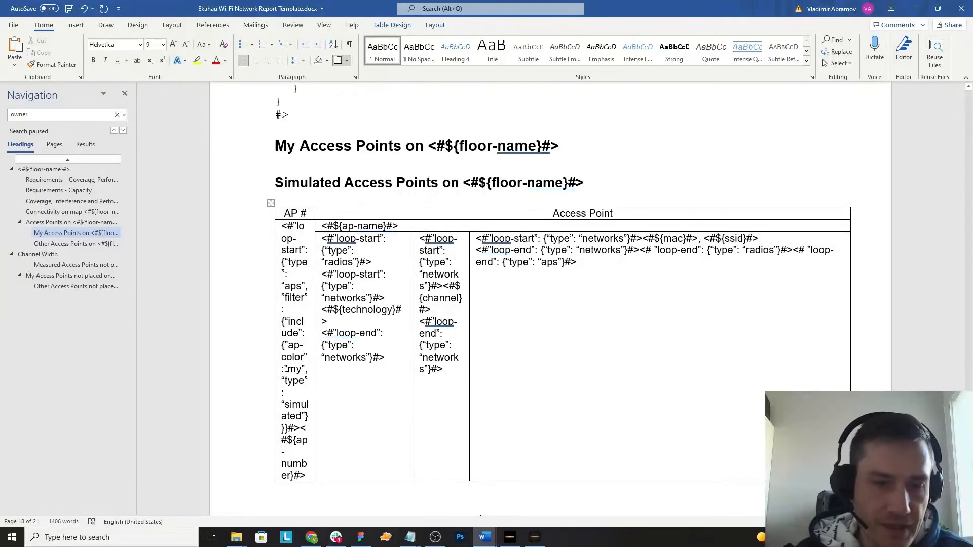
{"action": "double_click", "coordinate": [293, 369]}
{"action": "type", "text": "orange"}
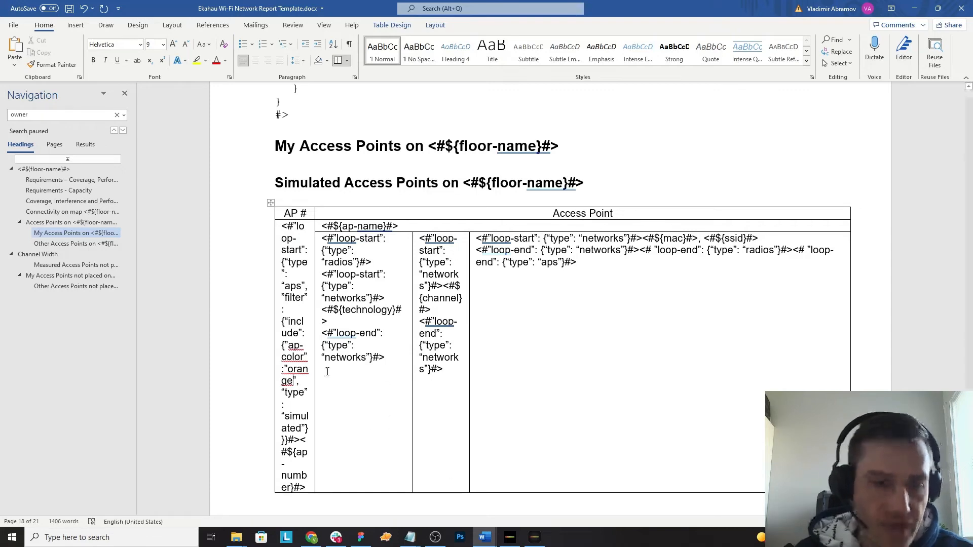
{"action": "scroll", "scroll_direction": "down", "scroll_amount": 3}
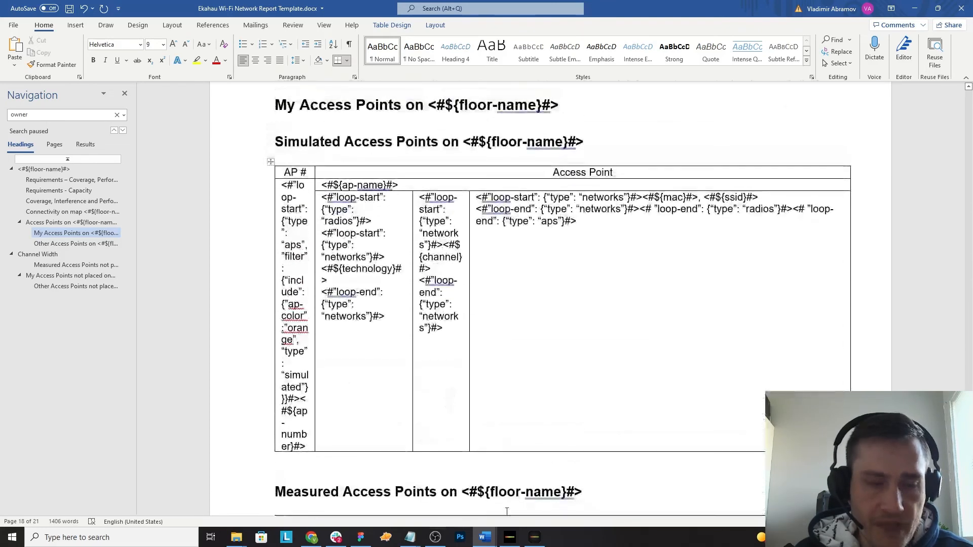
{"action": "mouse_move", "coordinate": [482, 537]}
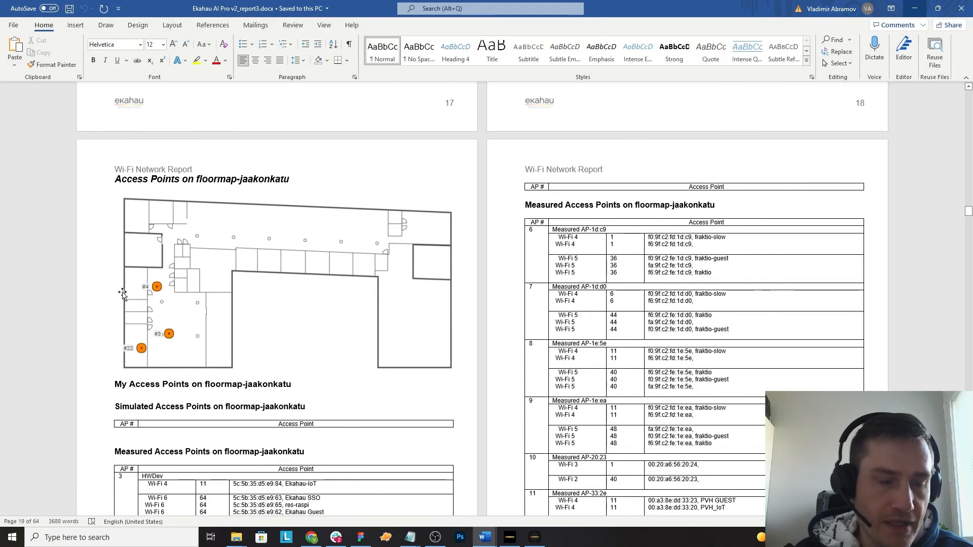
{"action": "scroll", "scroll_direction": "down", "scroll_amount": 3}
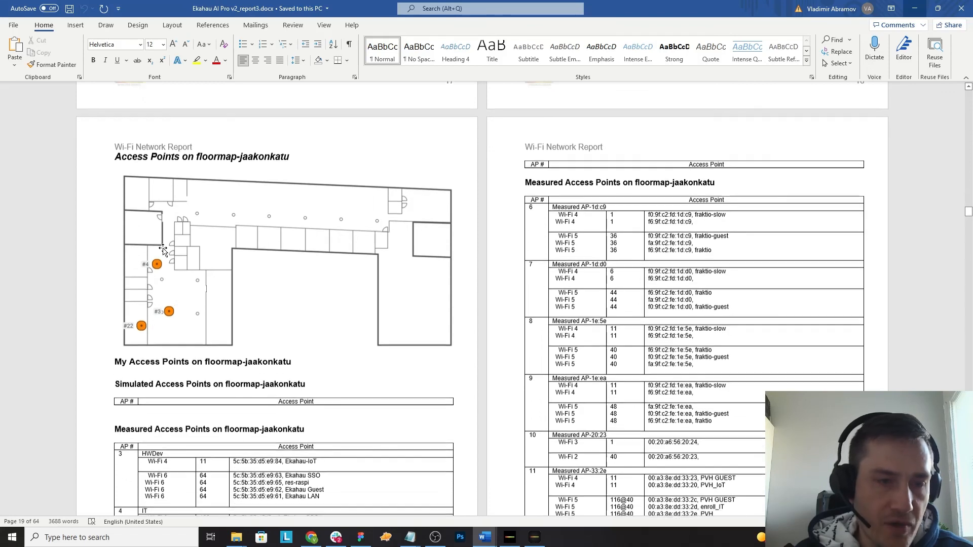